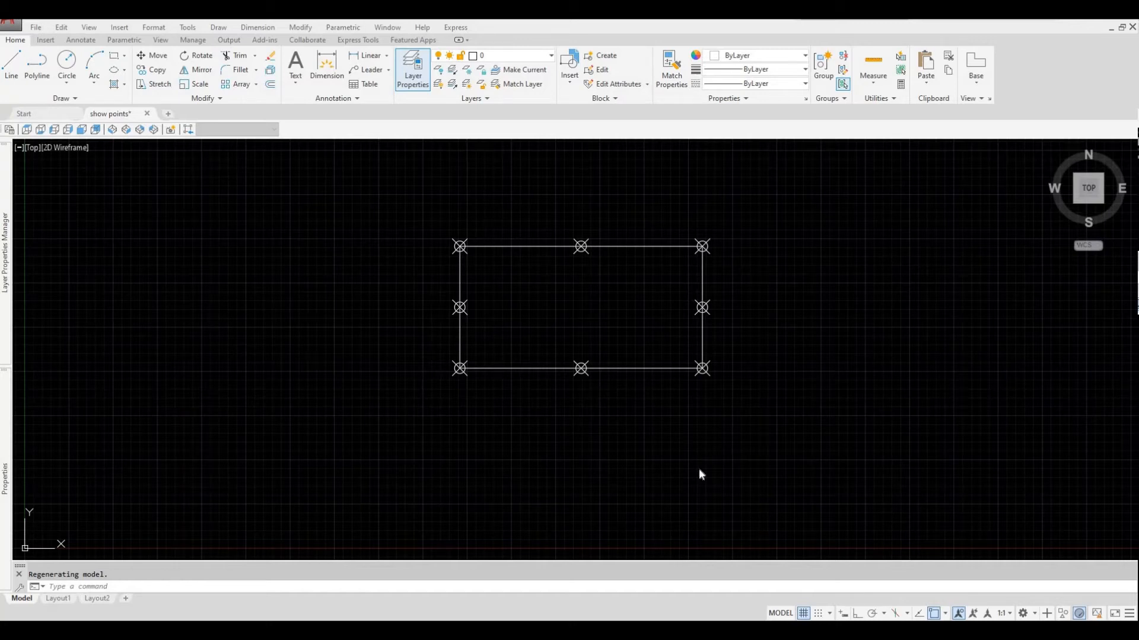
mouse_move(600, 450)
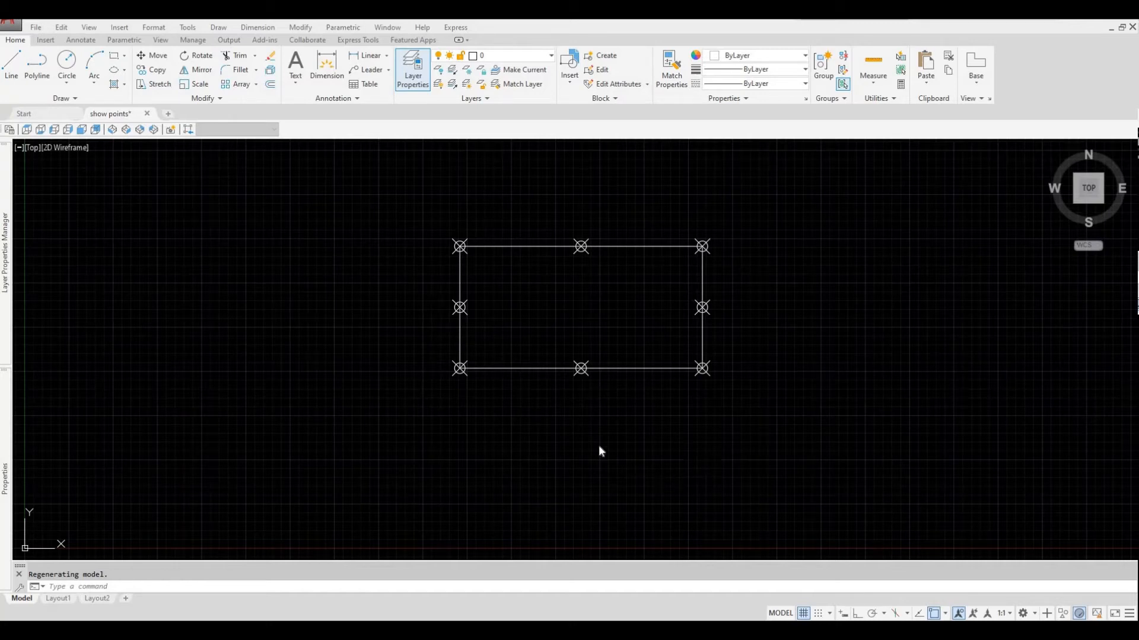
mouse_move(537, 355)
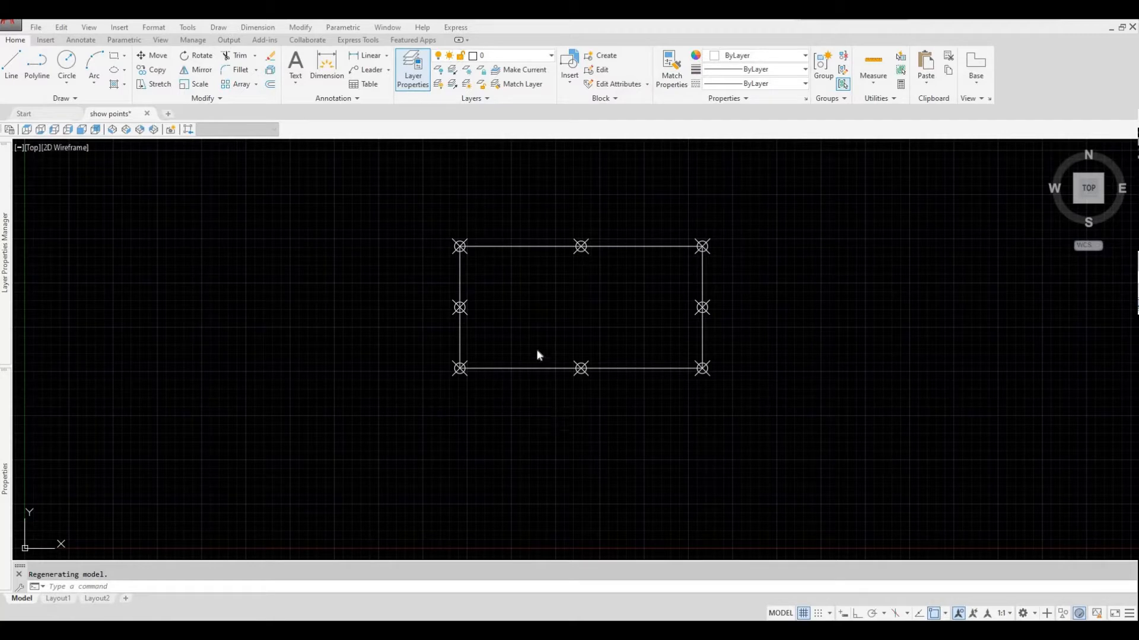
mouse_move(567, 391)
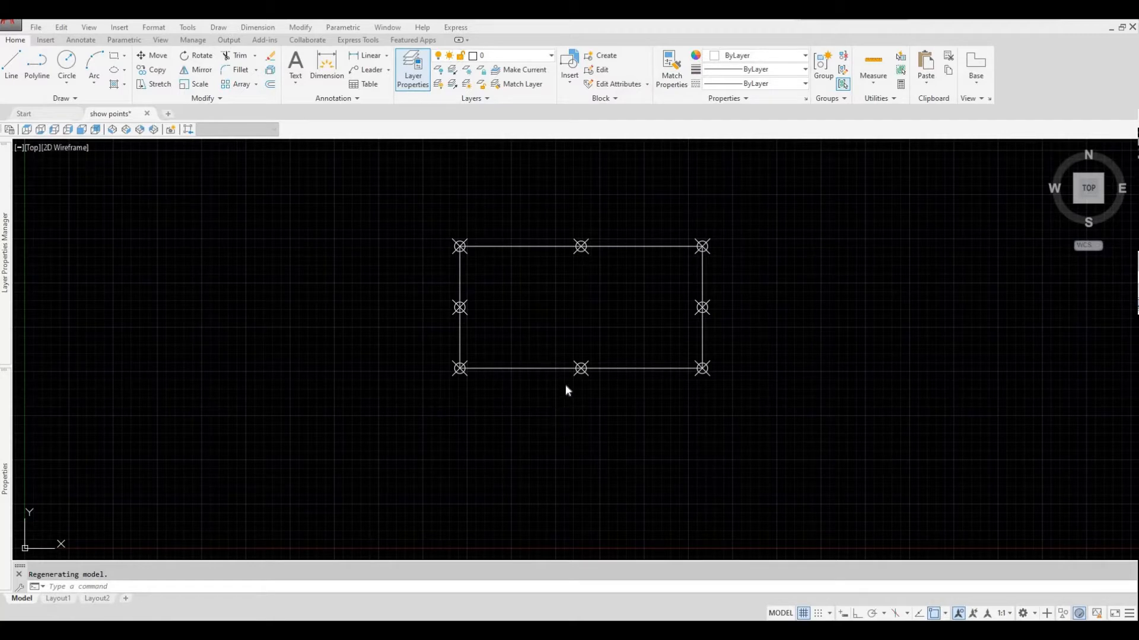
Undo the point style change so the rectangle's eight point markers disappear.
key(Escape)
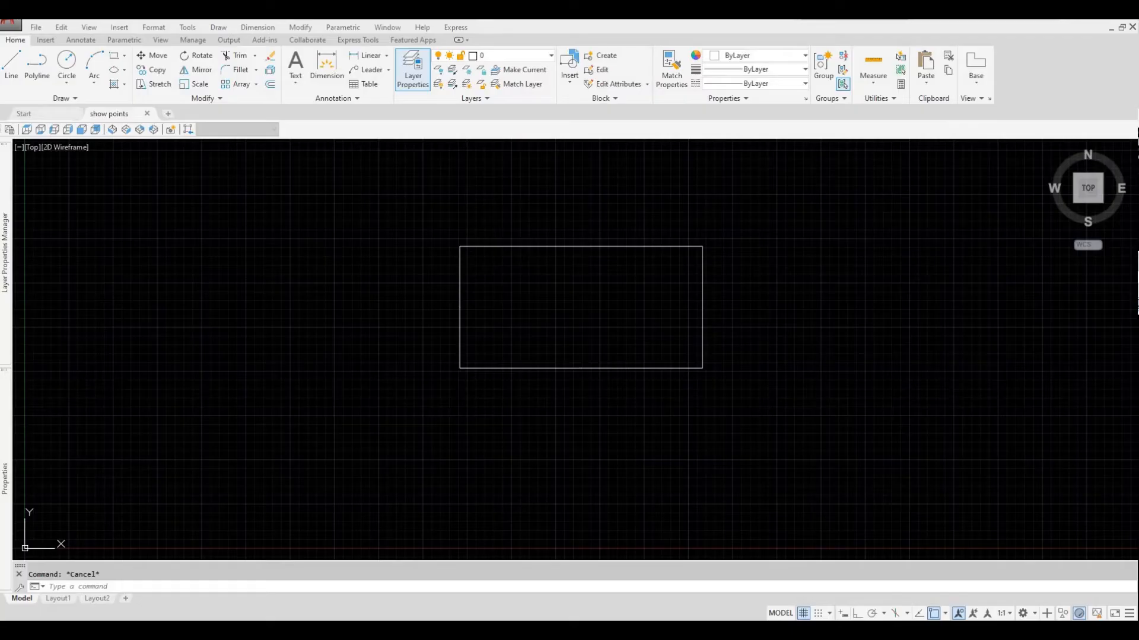
mouse_move(577, 443)
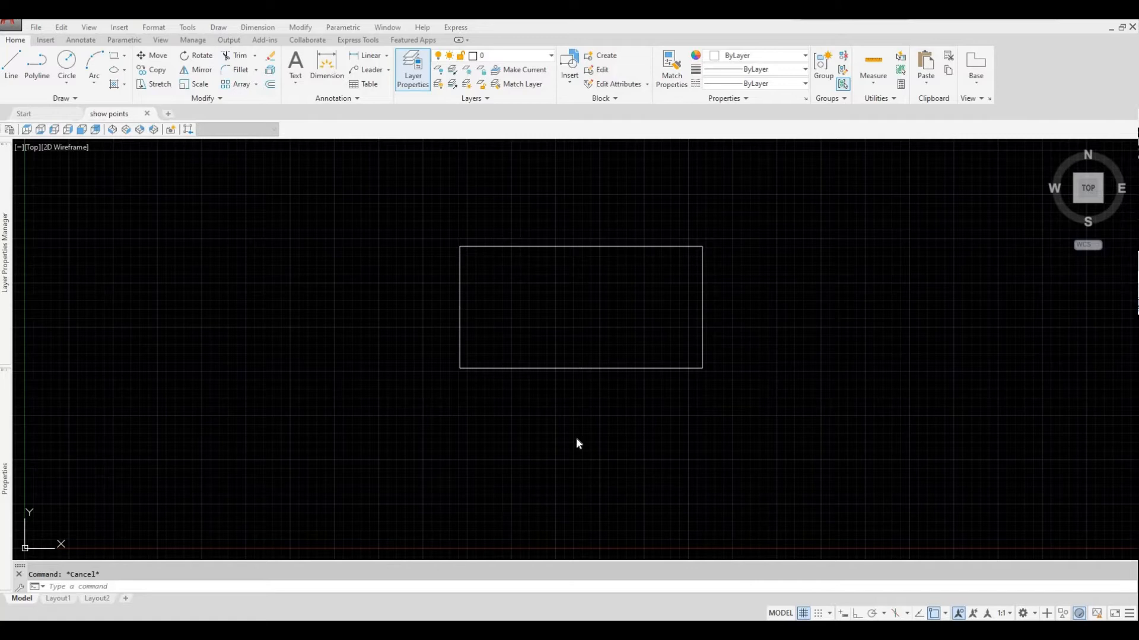
mouse_move(546, 427)
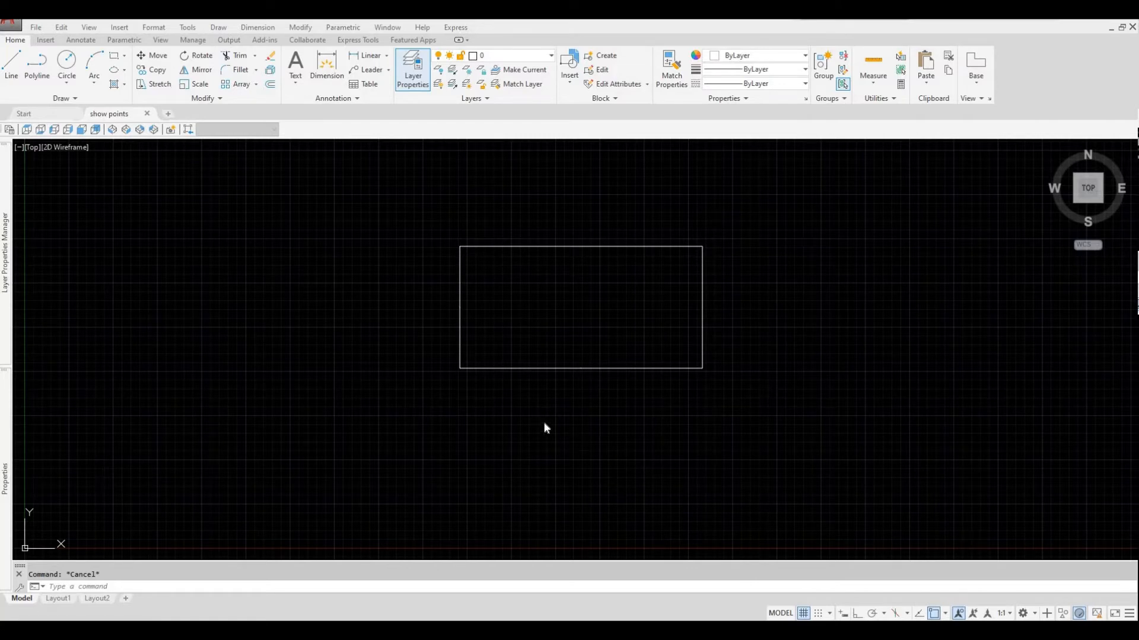
mouse_move(486, 385)
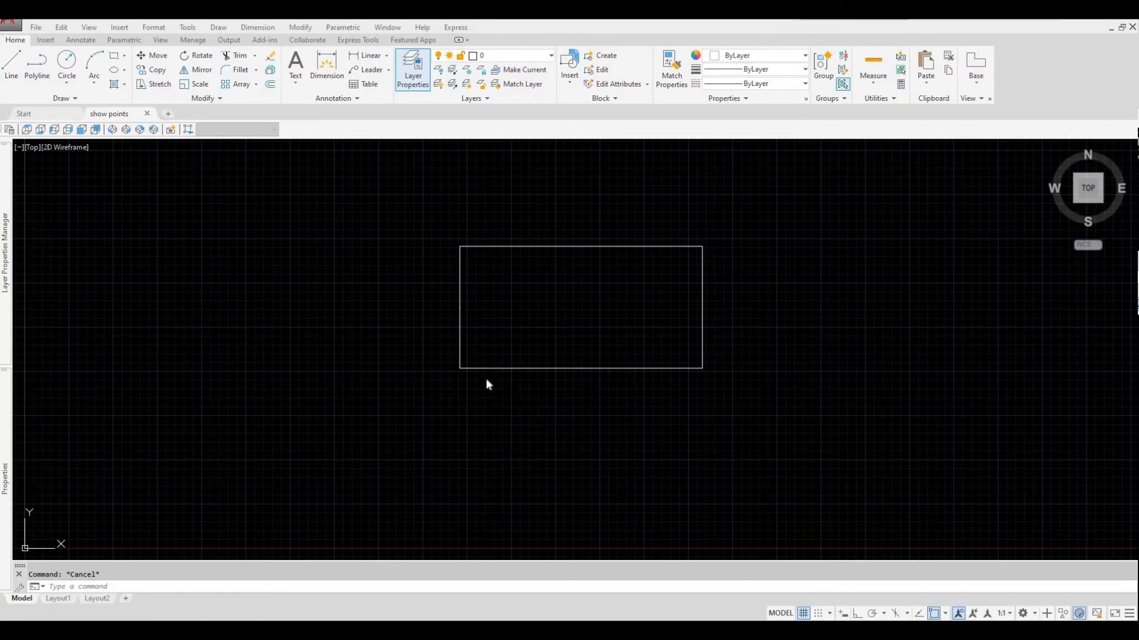
mouse_move(492, 404)
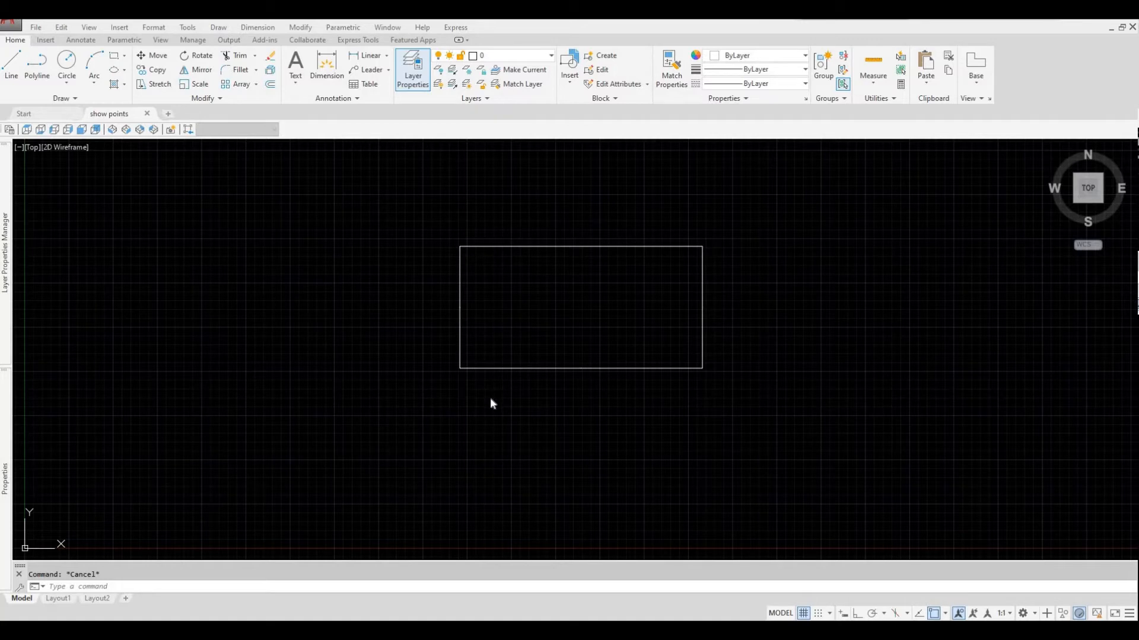
mouse_move(493, 408)
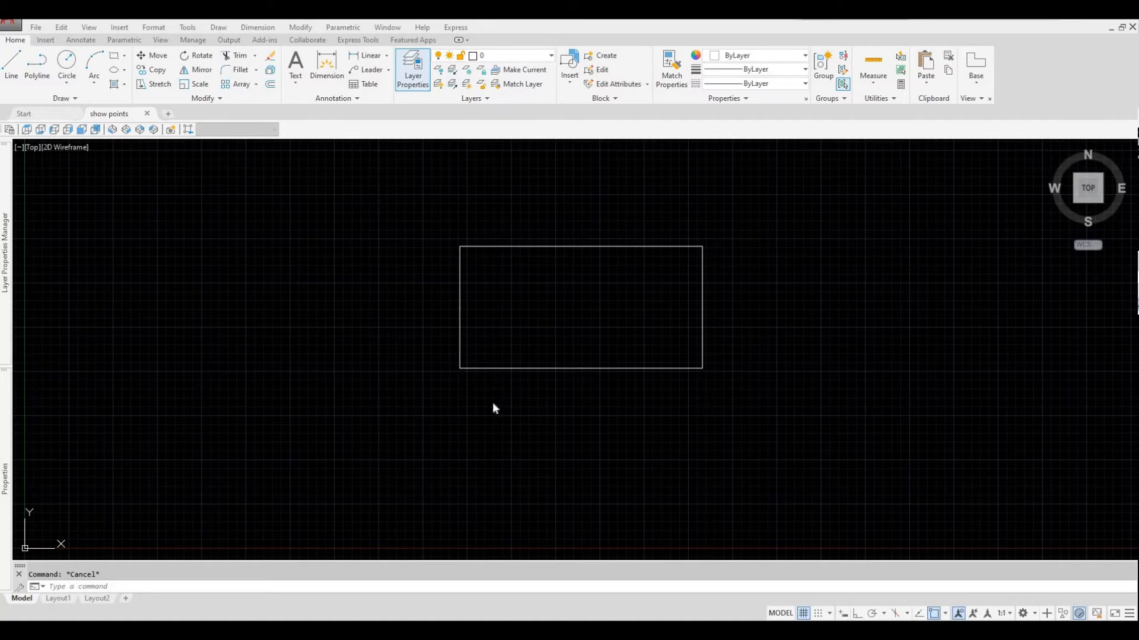
mouse_move(547, 412)
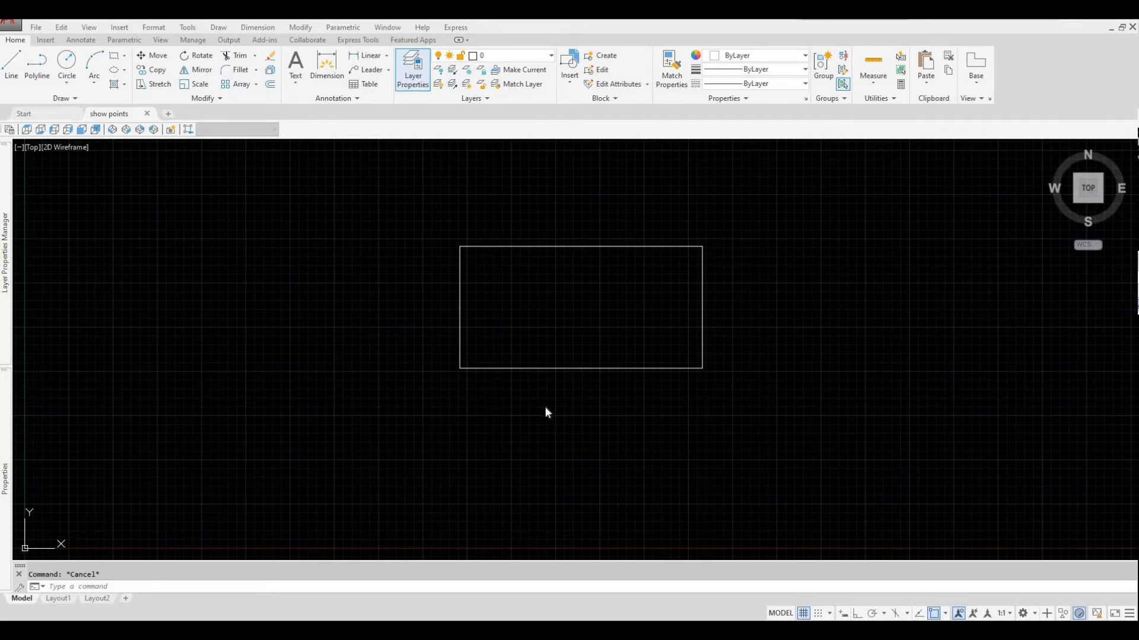
mouse_move(568, 415)
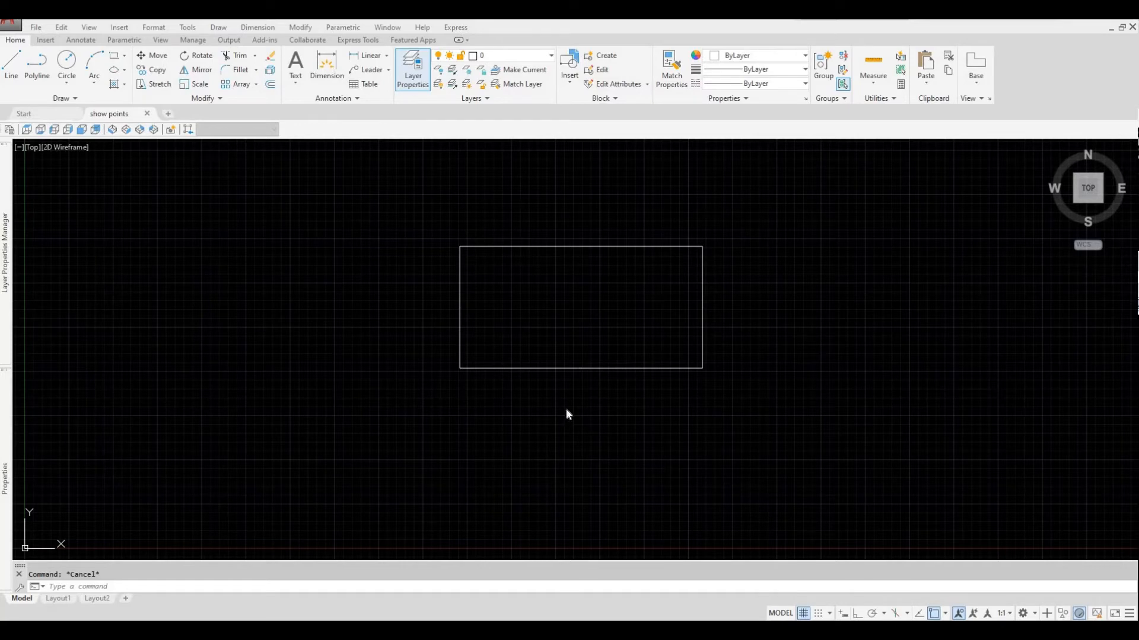
mouse_move(590, 410)
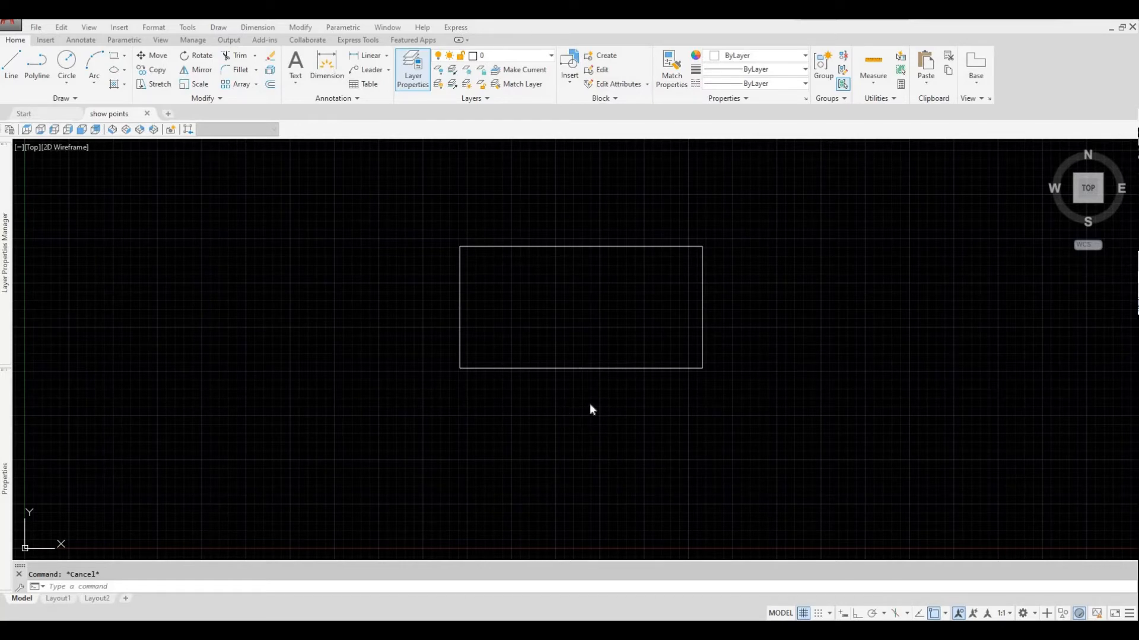
mouse_move(454, 353)
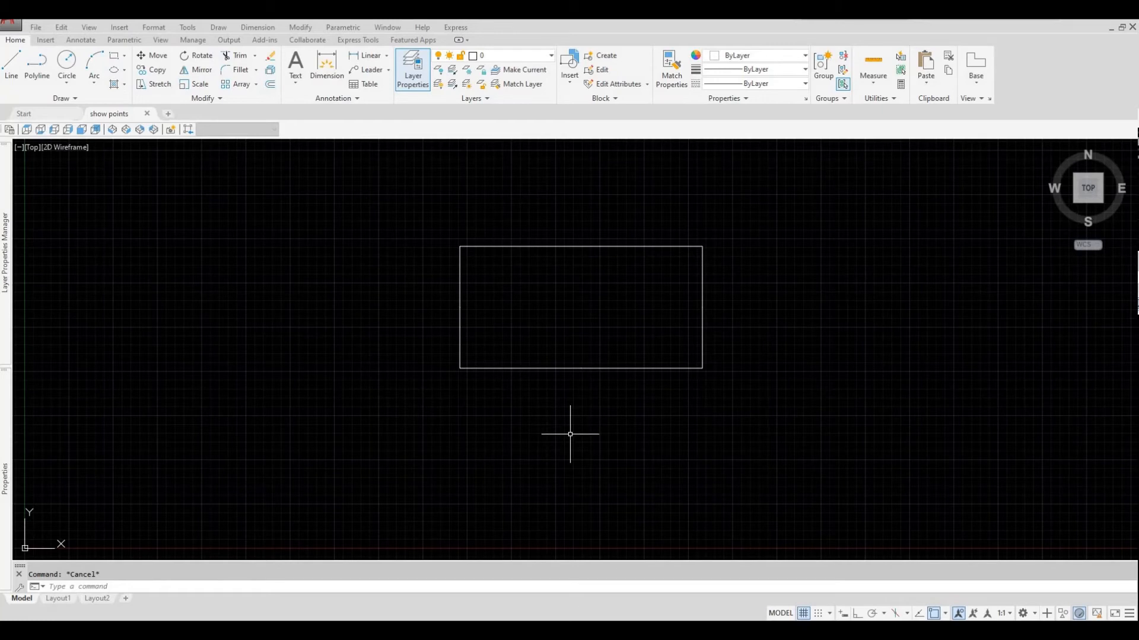
Set the point style to the circle-with-X marker via DDPTYPE and apply it.
text(DDPT)
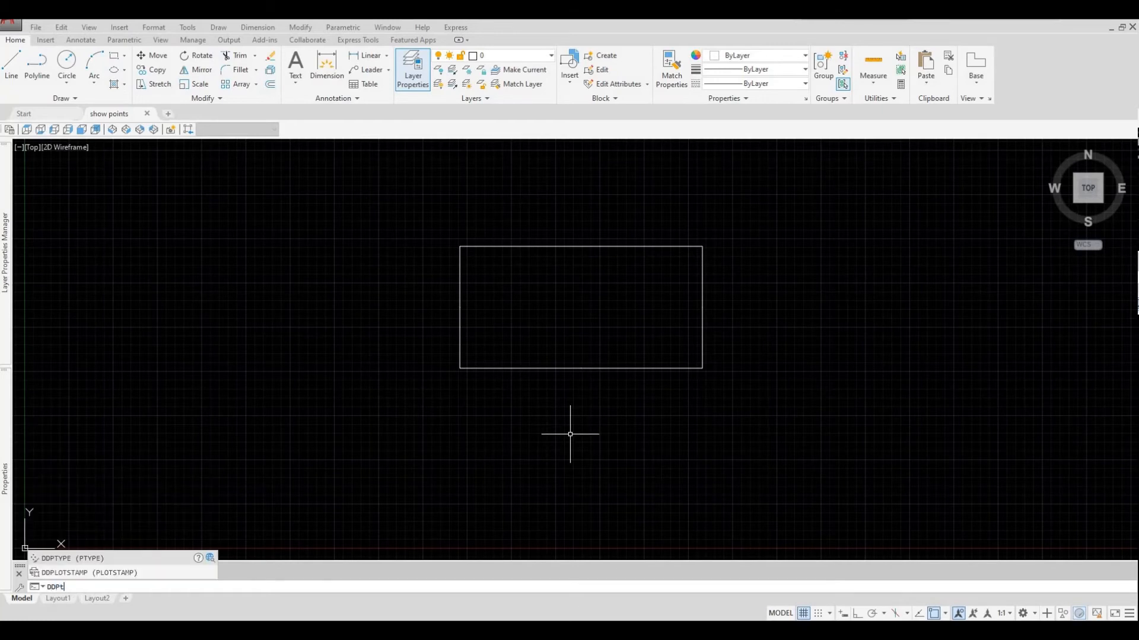
key(Escape)
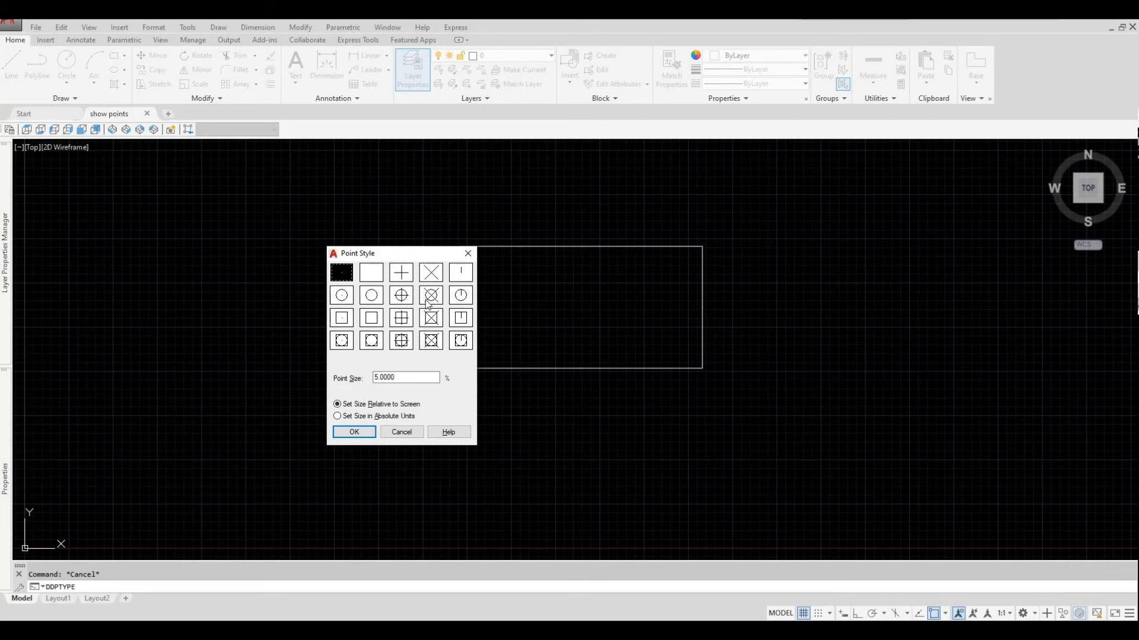
mouse_move(430, 303)
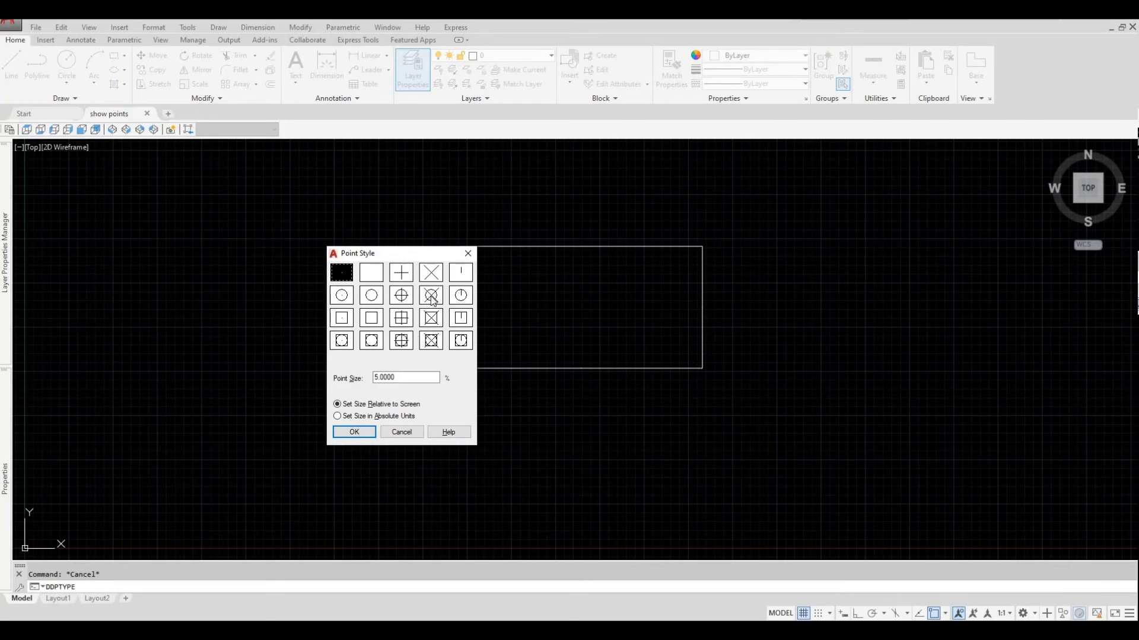
click(430, 295)
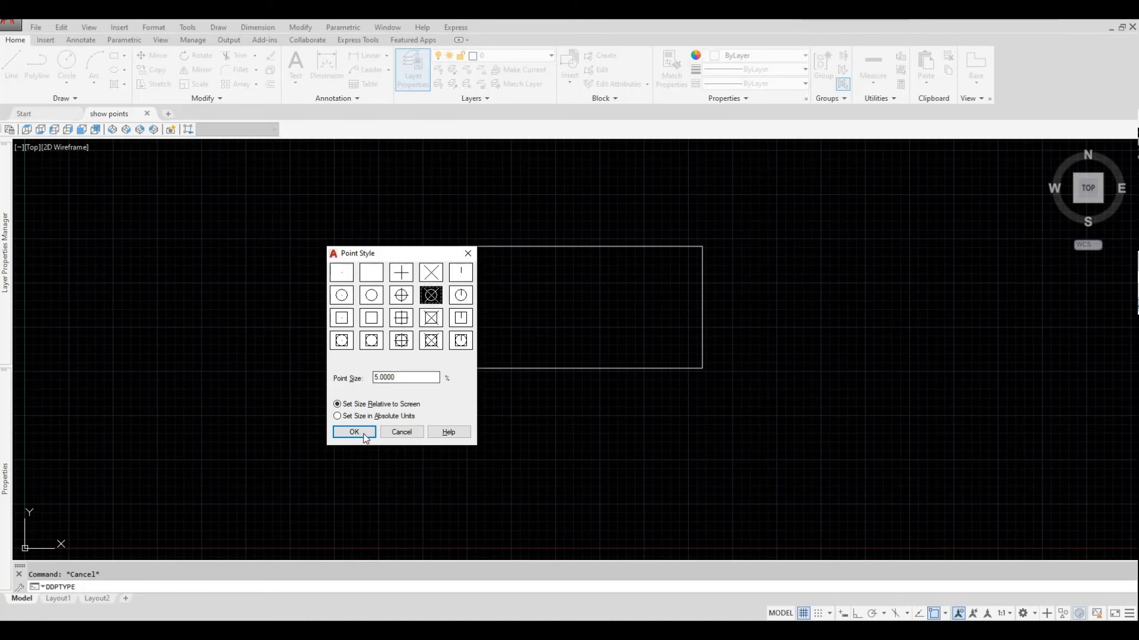
click(353, 432)
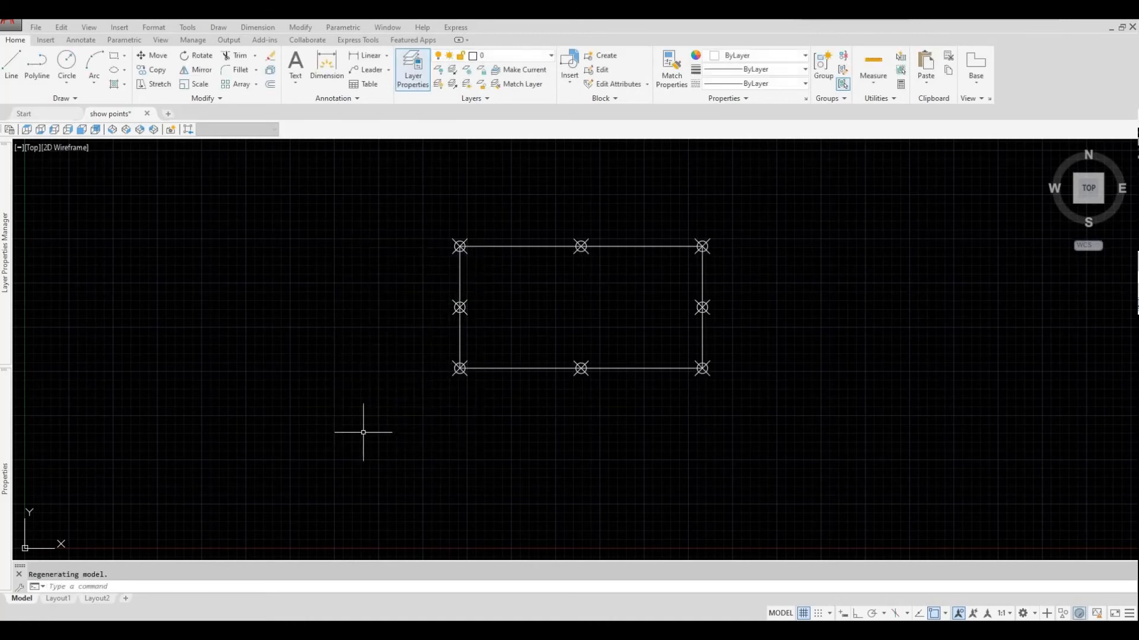
mouse_move(457, 313)
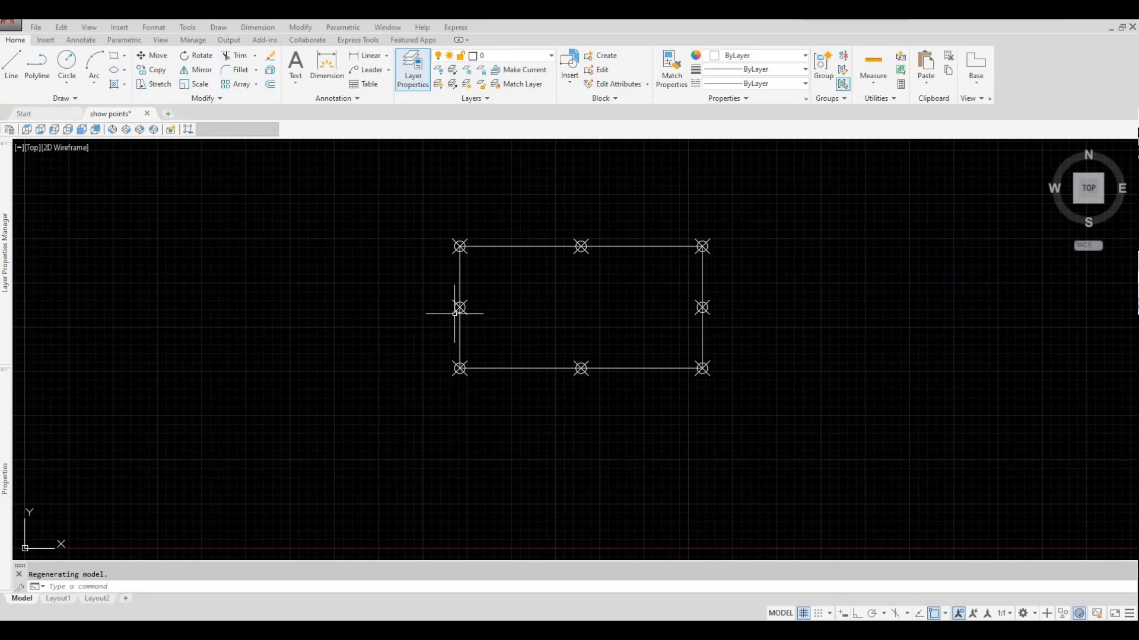
mouse_move(541, 256)
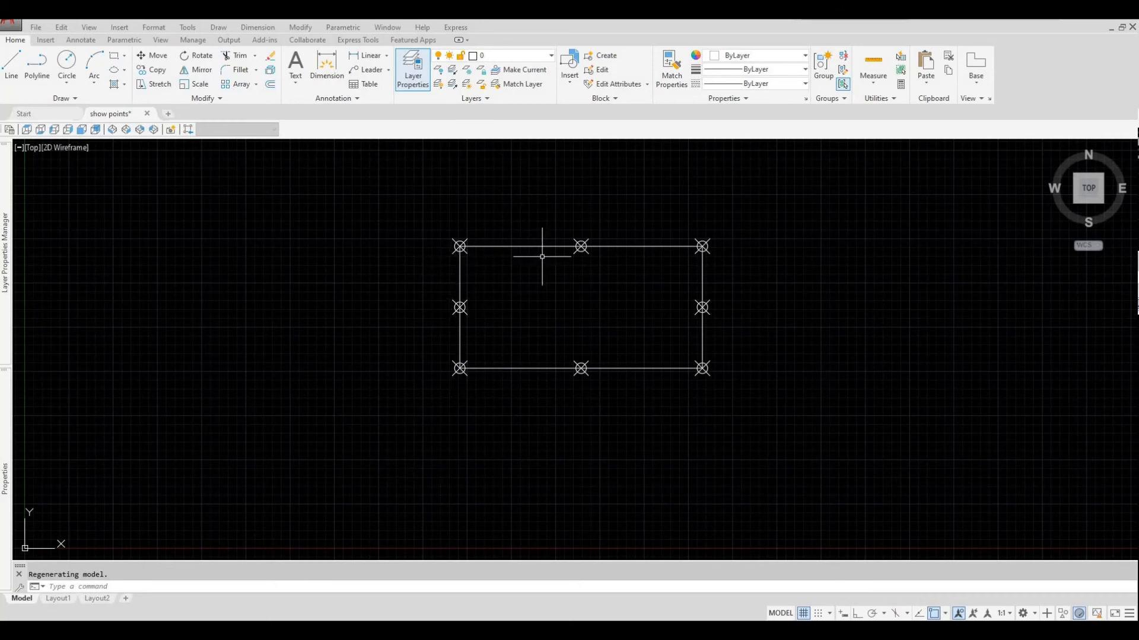
mouse_move(682, 314)
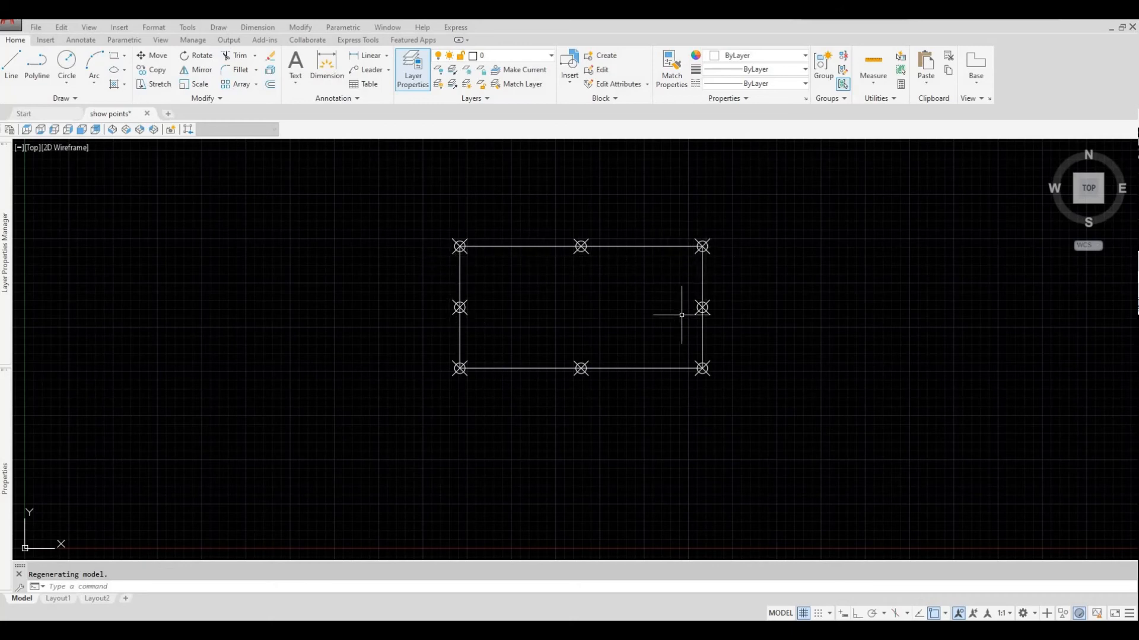
mouse_move(774, 458)
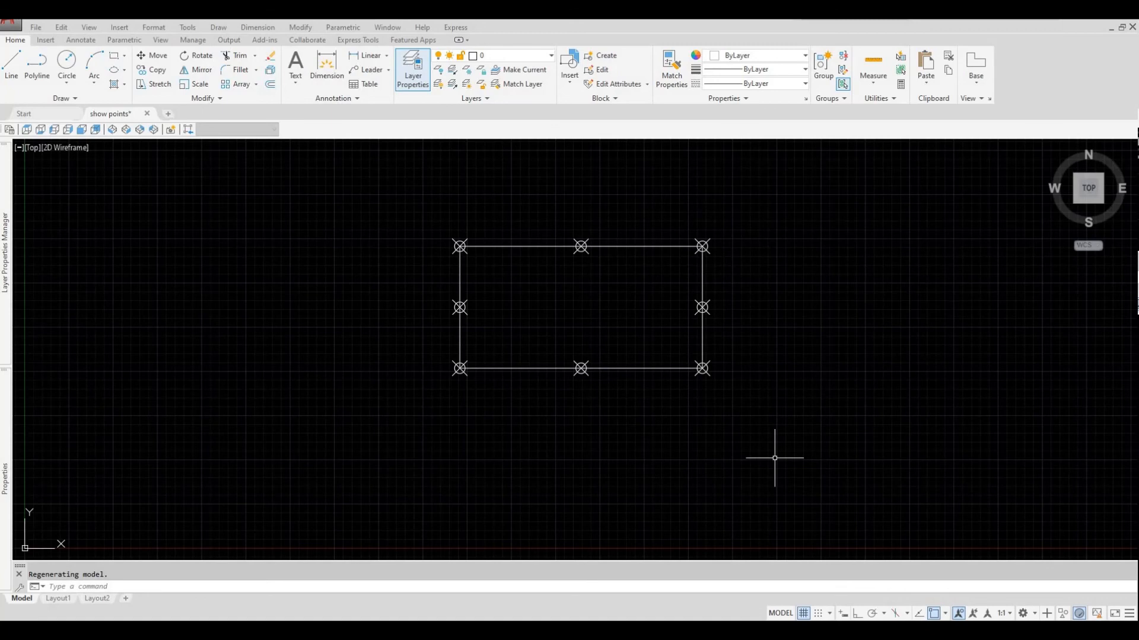